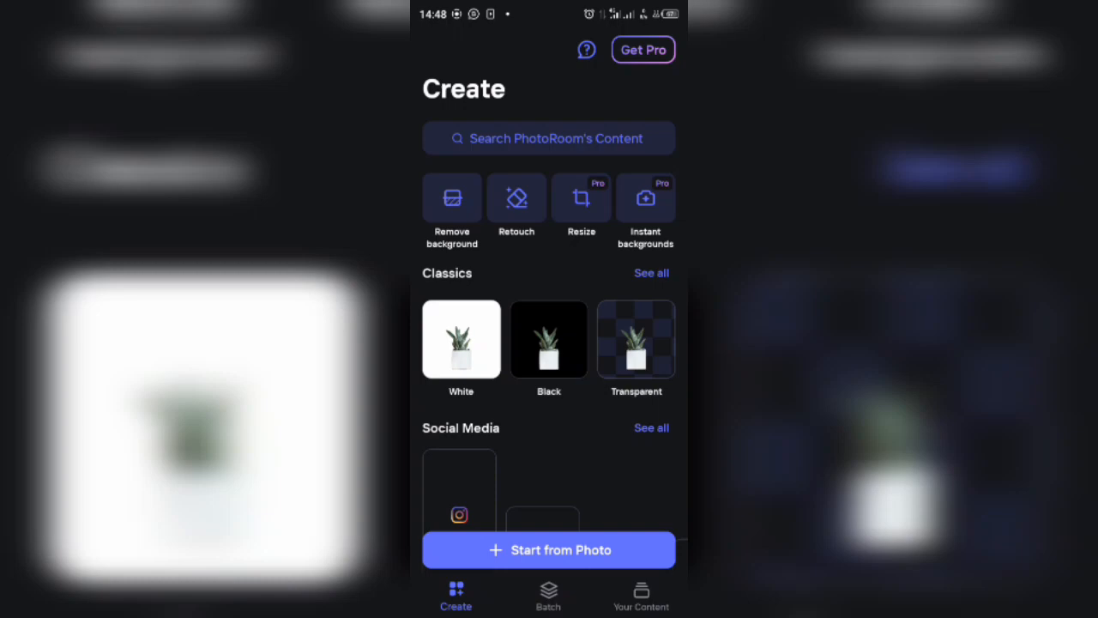
Start a new creation from a photo so the photo picker appears
{"action": "left_click", "coordinate": [549, 549]}
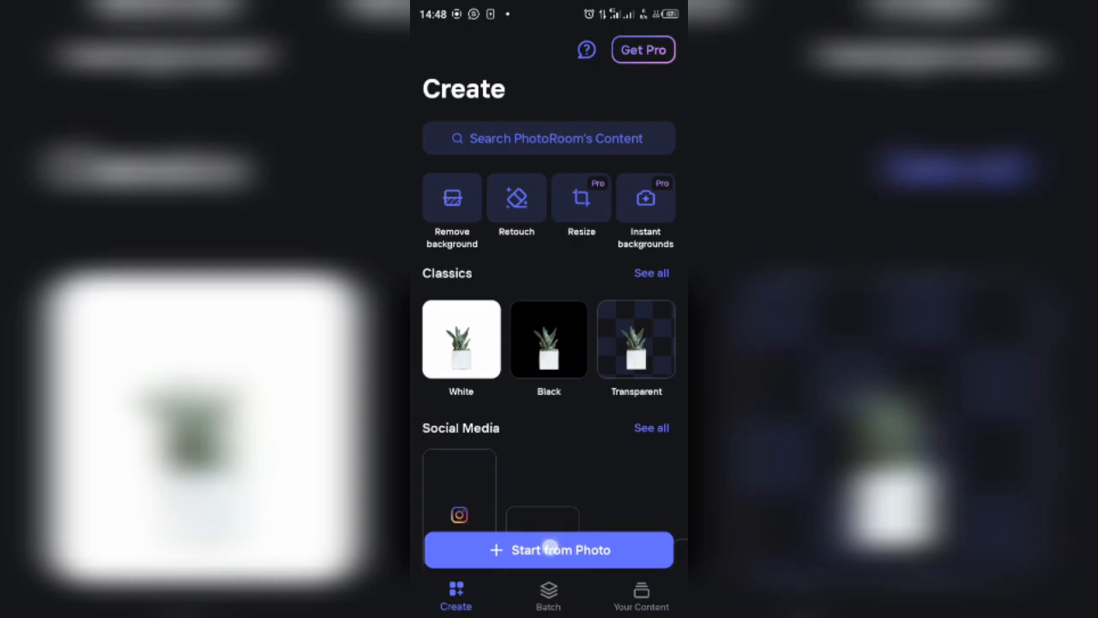
{"action": "left_click", "coordinate": [549, 548]}
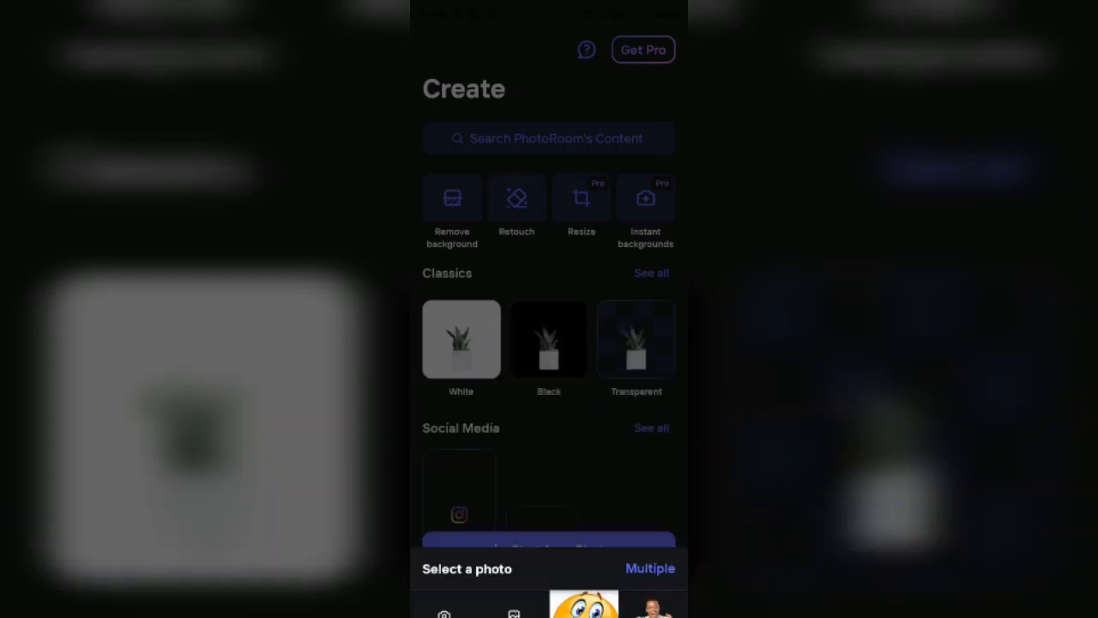
Load the smiling emoji picture into the editor with its background removed
{"action": "left_click", "coordinate": [583, 600]}
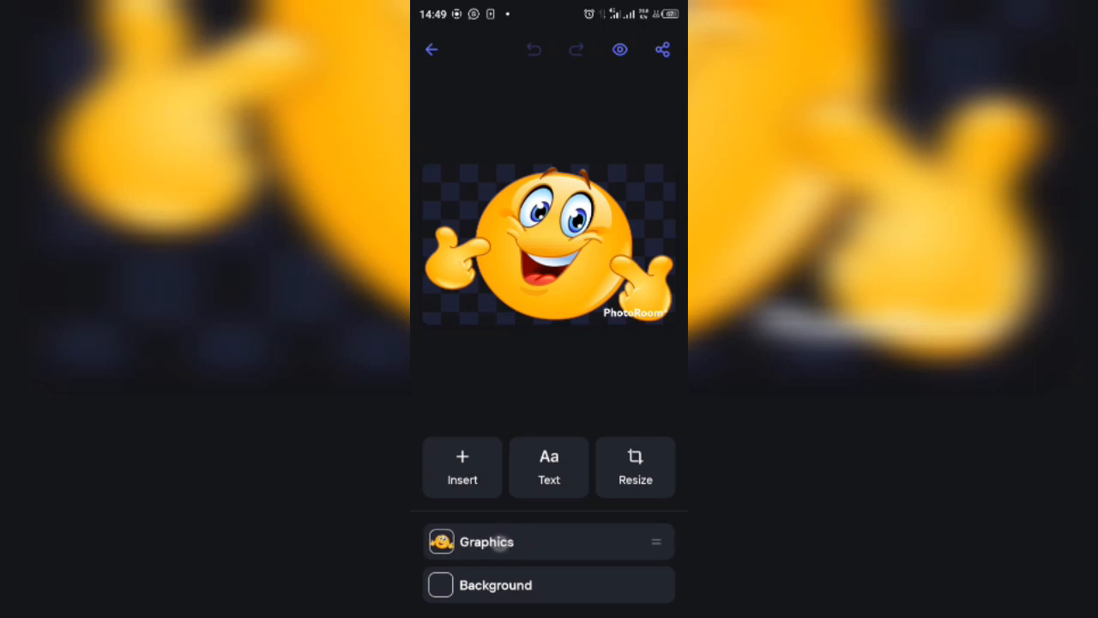
Enable Blur on the emoji's Graphics layer, defaulting to Bokeh at strength 25
{"action": "left_click", "coordinate": [549, 243]}
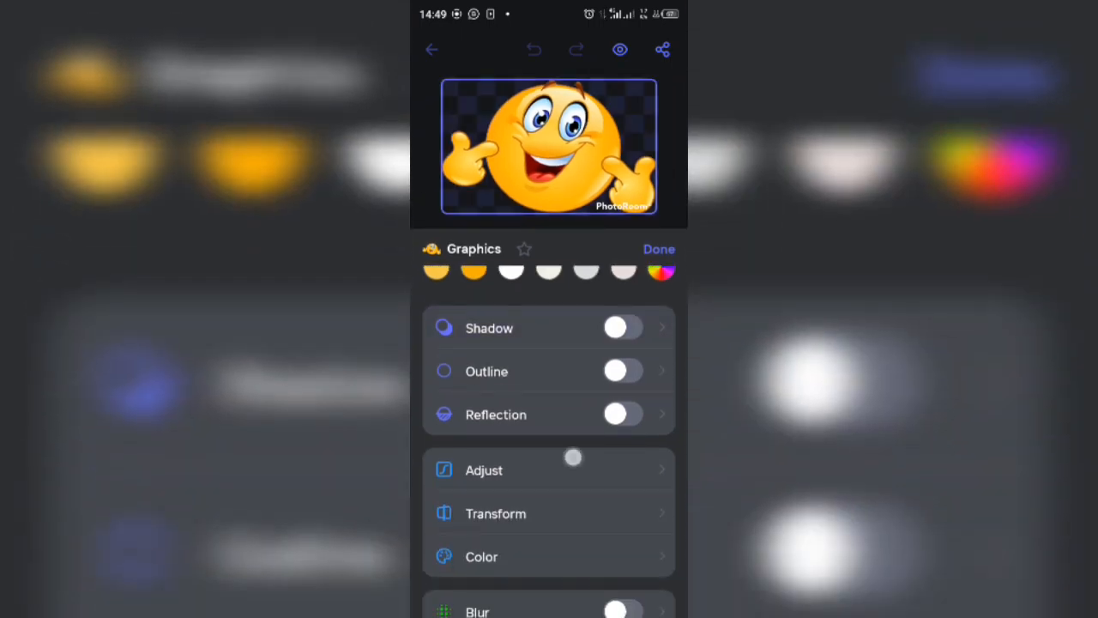
{"action": "scroll", "scroll_direction": "down", "scroll_amount": 3}
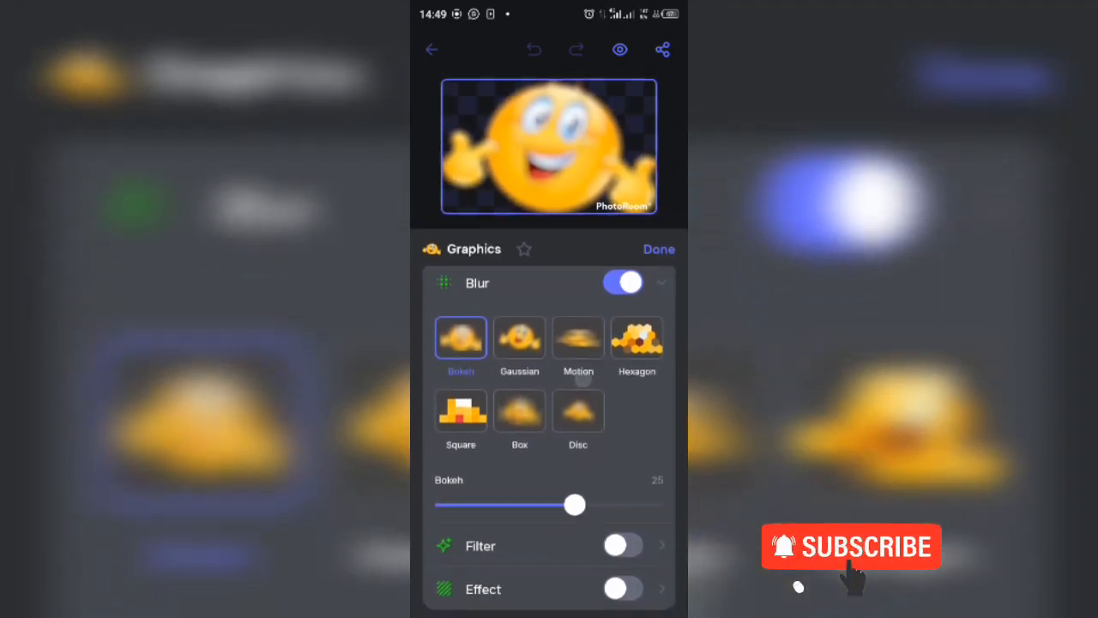
Preview Gaussian, Motion and Hexagon blur styles, returning to Gaussian
{"action": "left_click", "coordinate": [518, 336]}
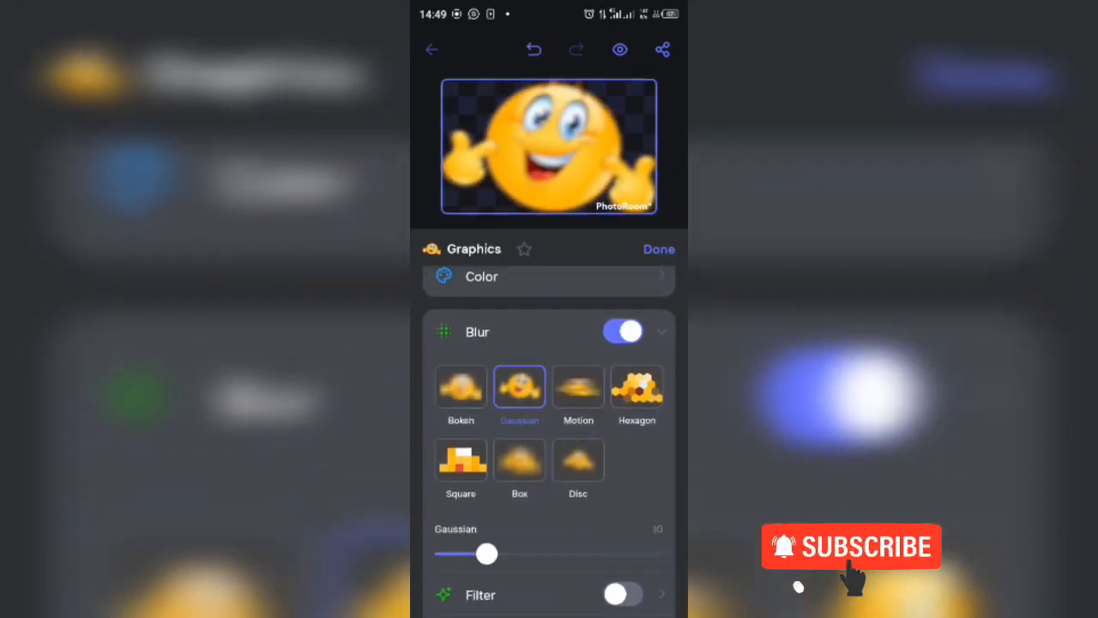
{"action": "left_click", "coordinate": [576, 386]}
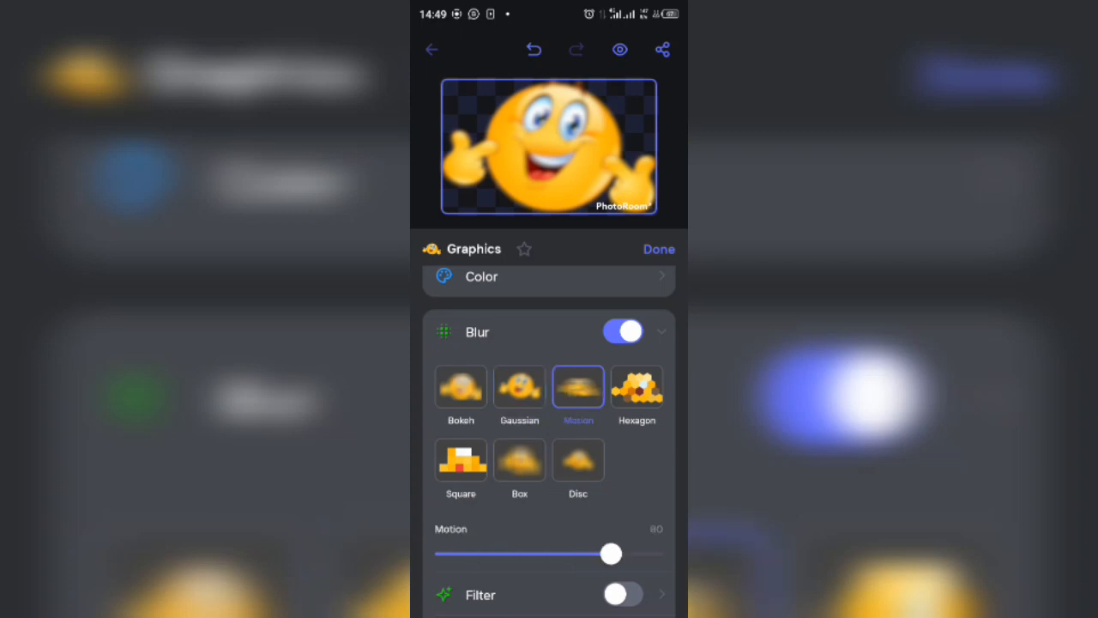
{"action": "left_click", "coordinate": [636, 387]}
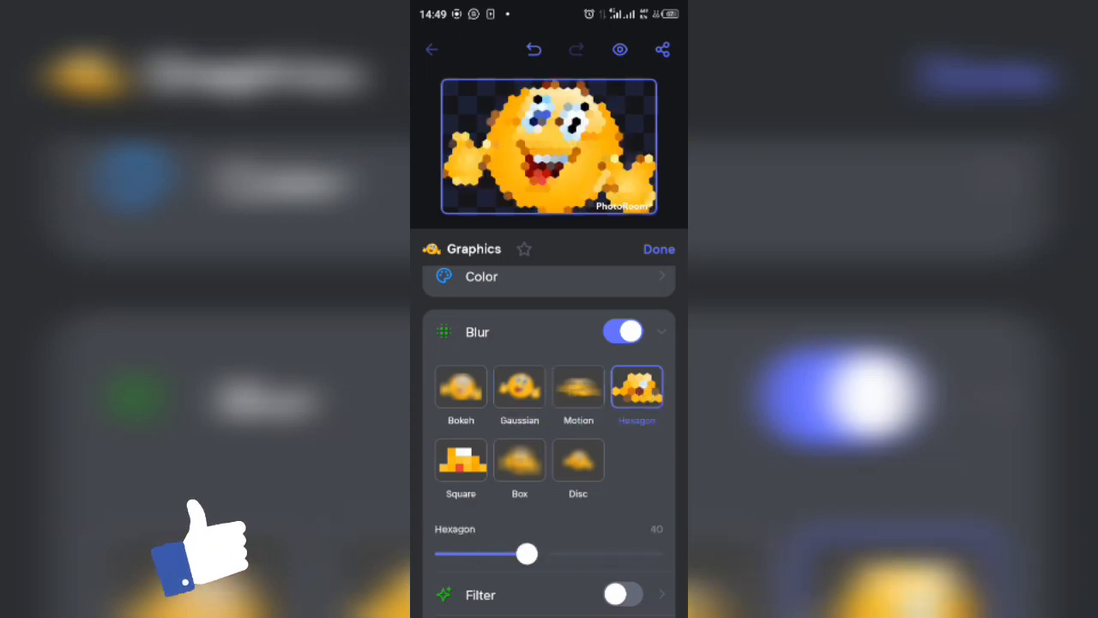
{"action": "left_click", "coordinate": [518, 388]}
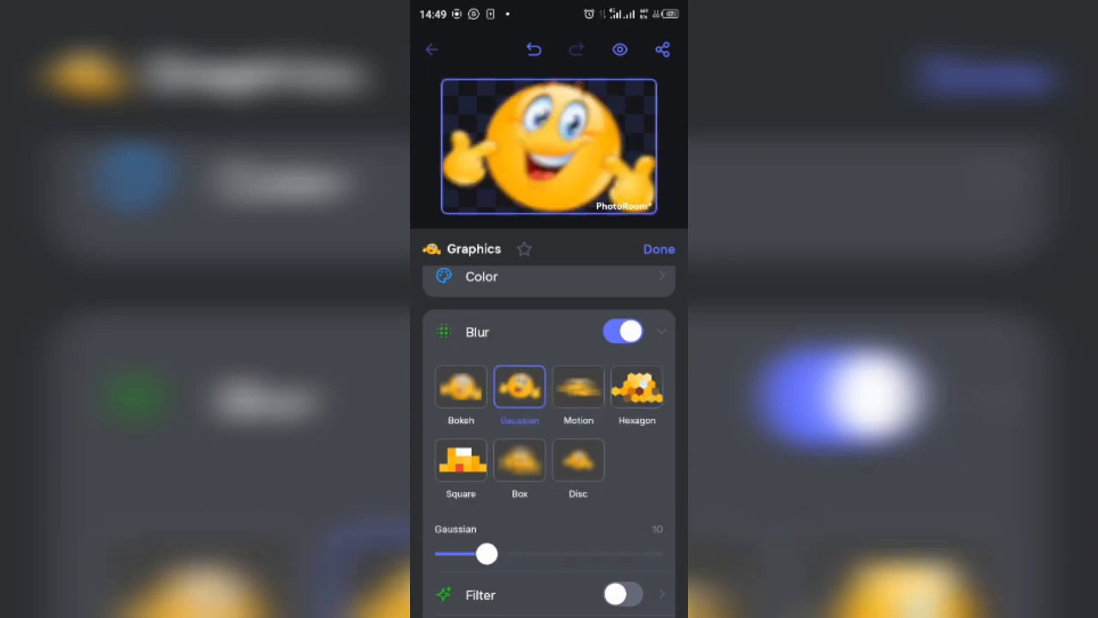
Tune the Gaussian blur strength back and forth to about 19
{"action": "left_click_drag", "start_coordinate": [487, 552], "coordinate": [552, 552]}
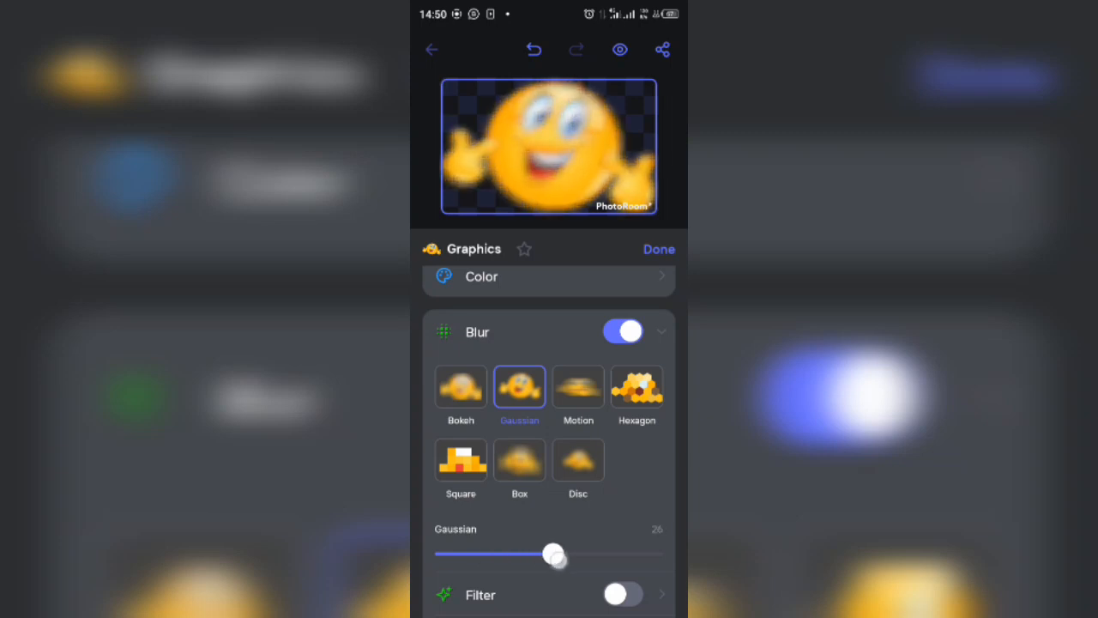
{"action": "left_click_drag", "start_coordinate": [552, 554], "coordinate": [508, 554]}
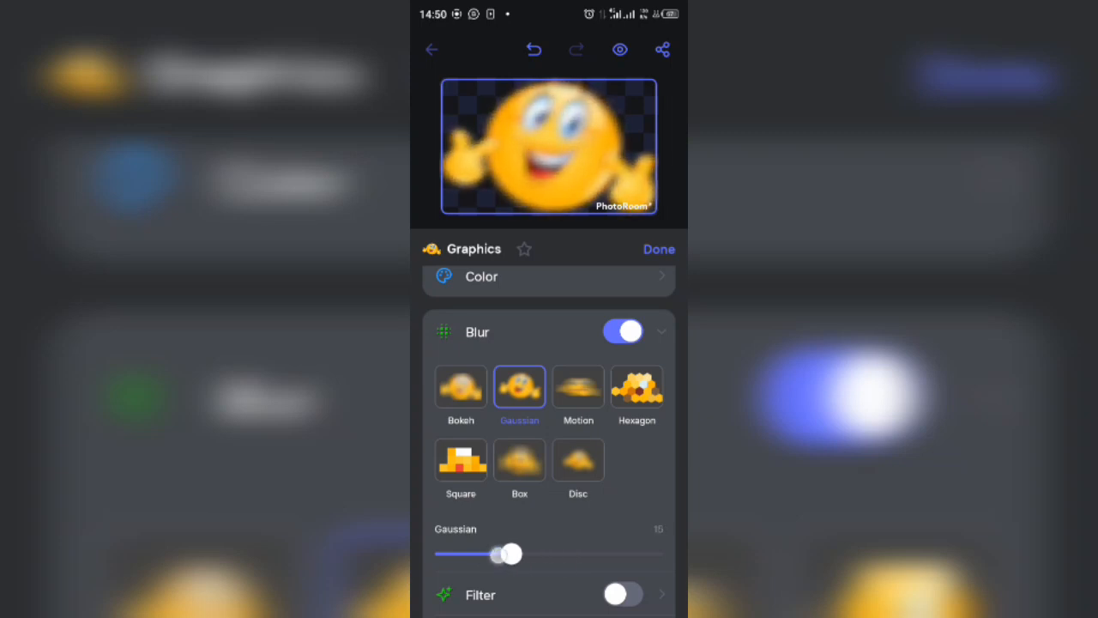
{"action": "left_click_drag", "start_coordinate": [508, 553], "coordinate": [545, 552]}
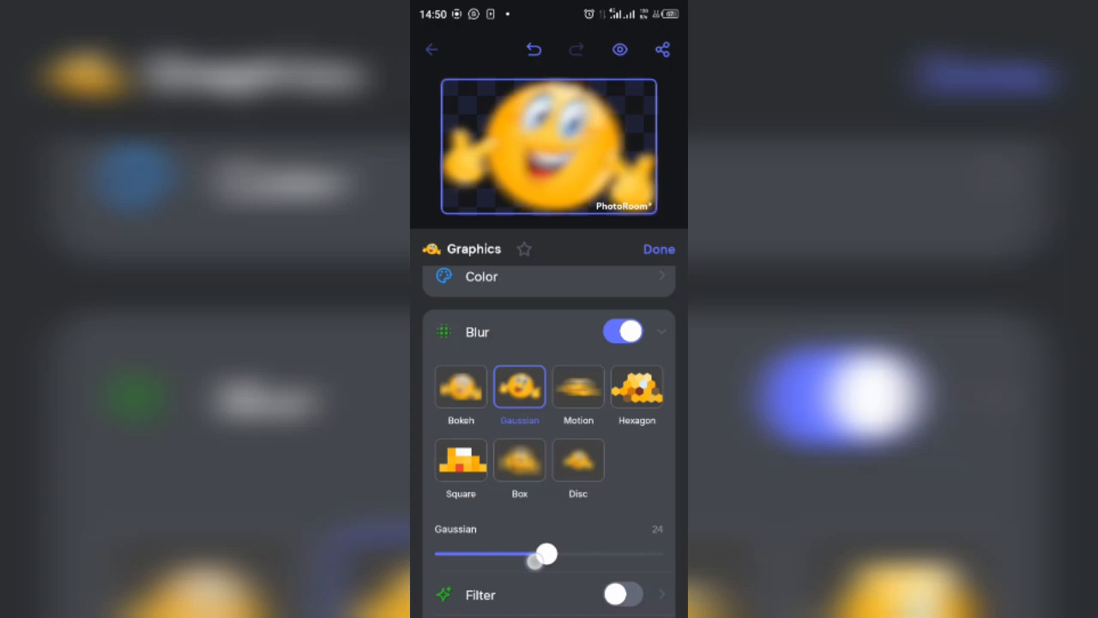
{"action": "left_click_drag", "start_coordinate": [546, 552], "coordinate": [527, 552]}
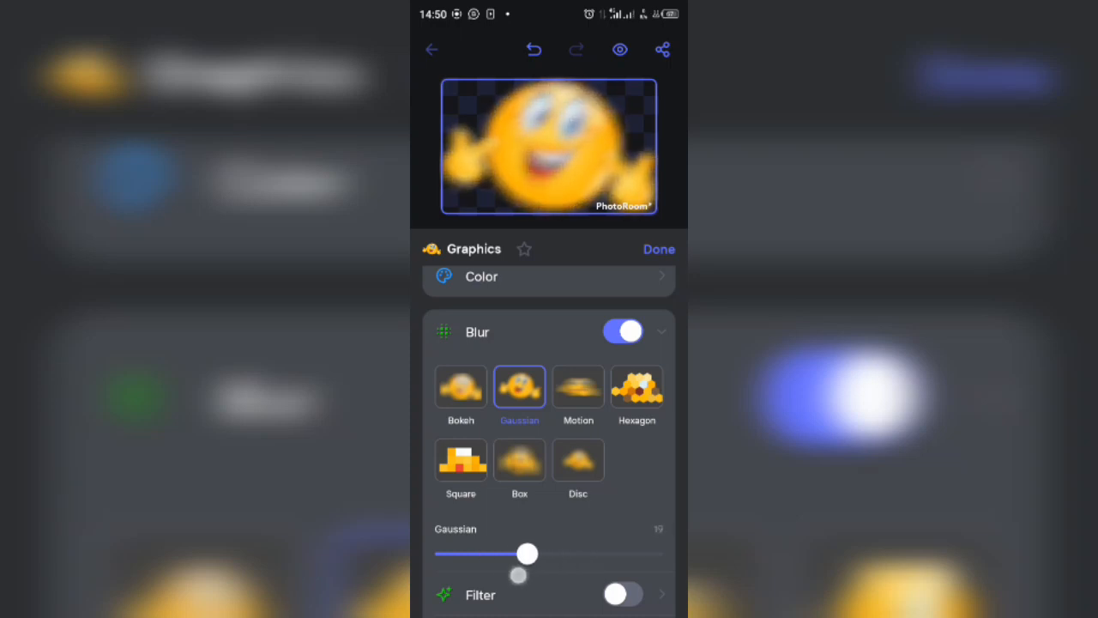
Change the emoji's blur to Motion and settle its strength around 47
{"action": "left_click", "coordinate": [576, 386]}
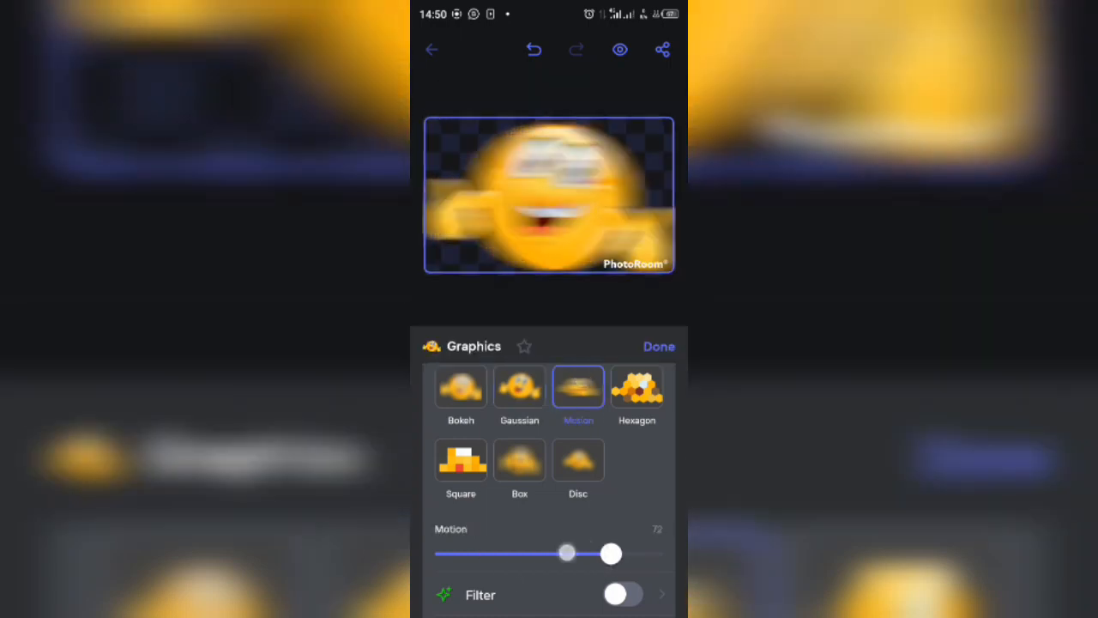
{"action": "left_click_drag", "start_coordinate": [610, 552], "coordinate": [585, 559]}
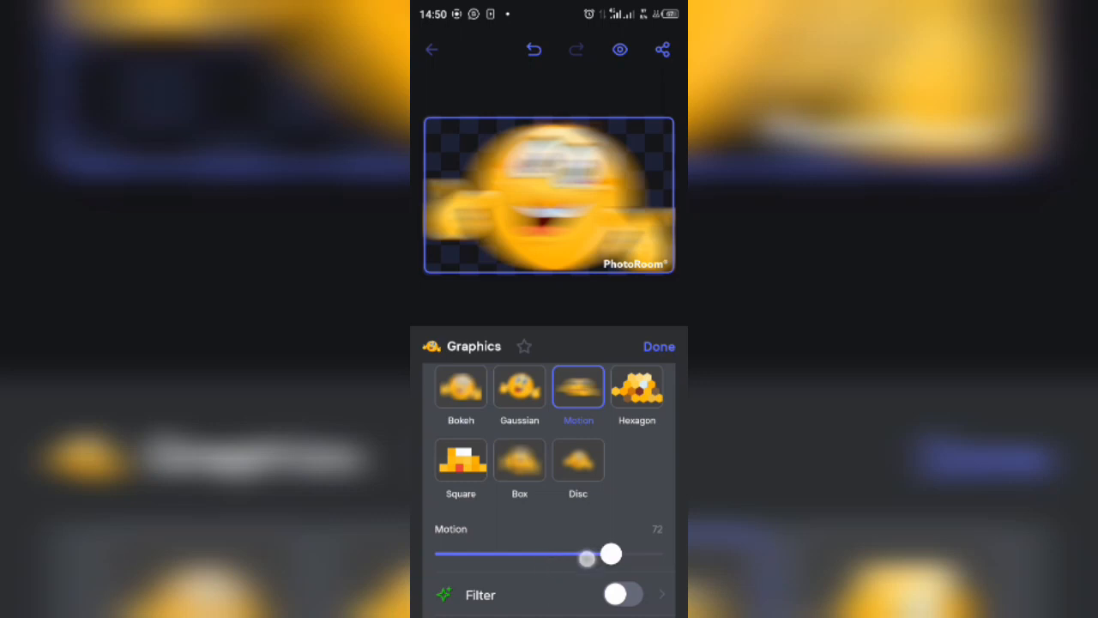
{"action": "left_click_drag", "start_coordinate": [611, 552], "coordinate": [607, 552]}
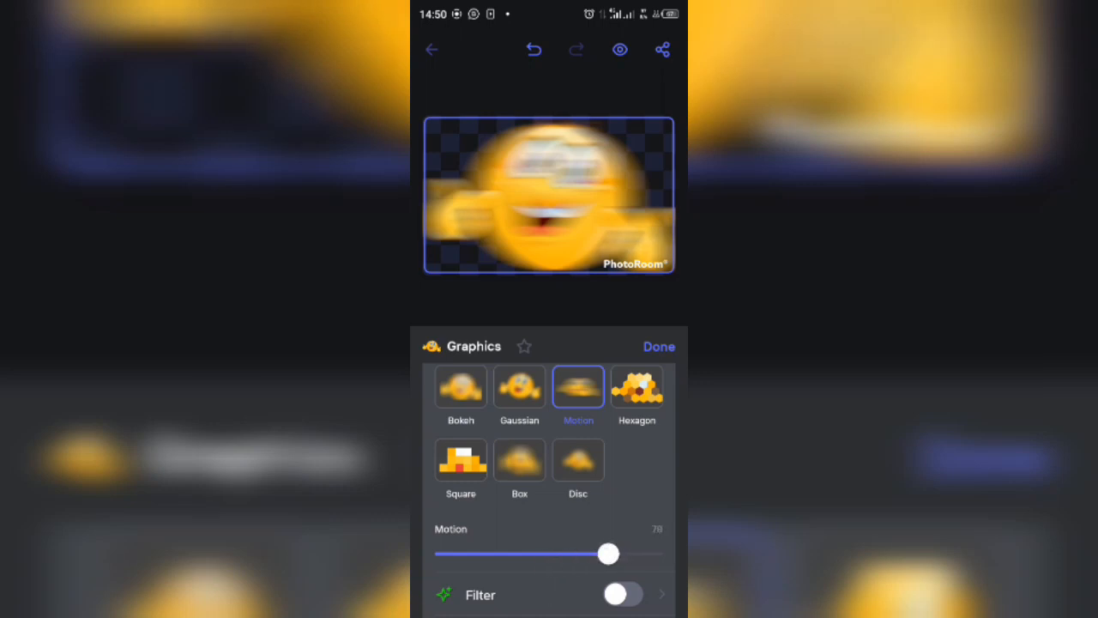
{"action": "left_click_drag", "start_coordinate": [607, 553], "coordinate": [542, 552]}
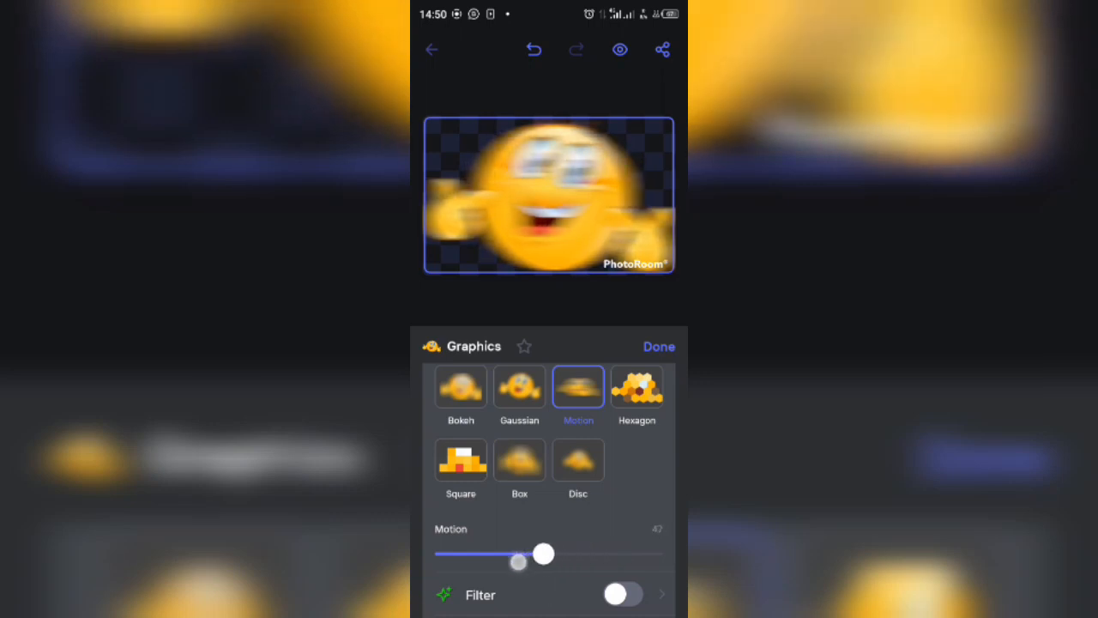
{"action": "left_click_drag", "start_coordinate": [542, 552], "coordinate": [556, 552]}
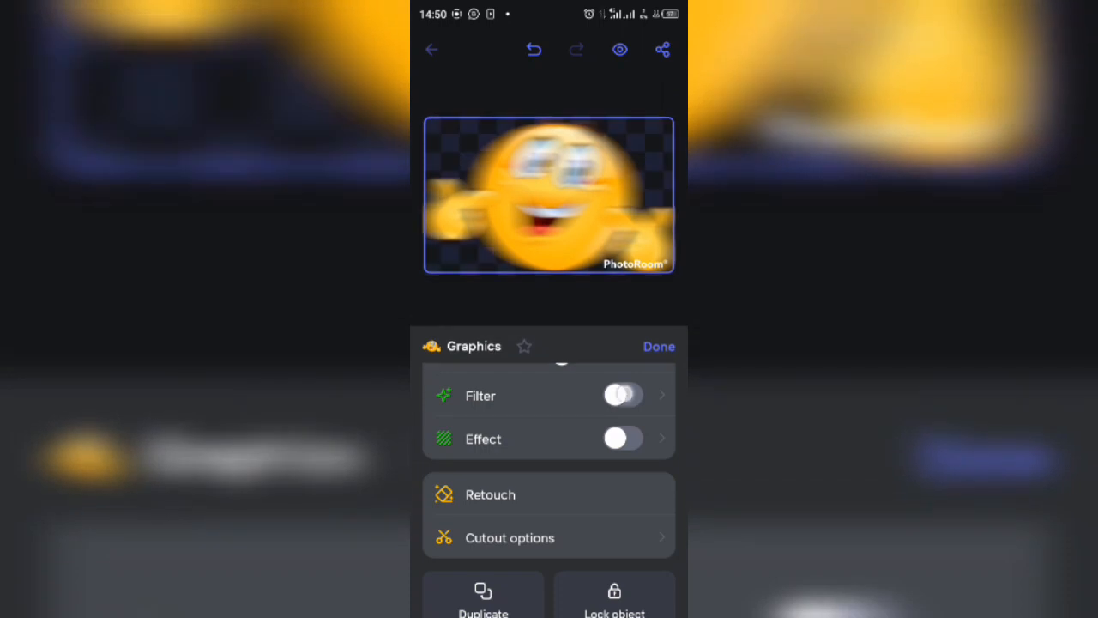
Skip the Filter options, finish the edit and export the blurred emoji as PNG for sharing
{"action": "left_click", "coordinate": [621, 395]}
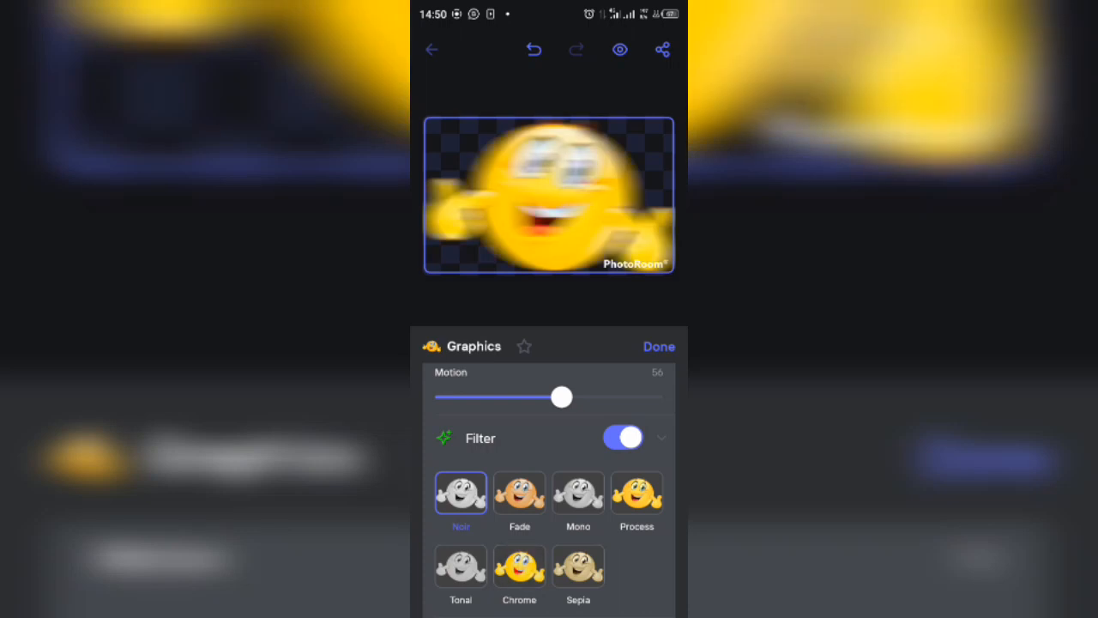
{"action": "left_click", "coordinate": [623, 437]}
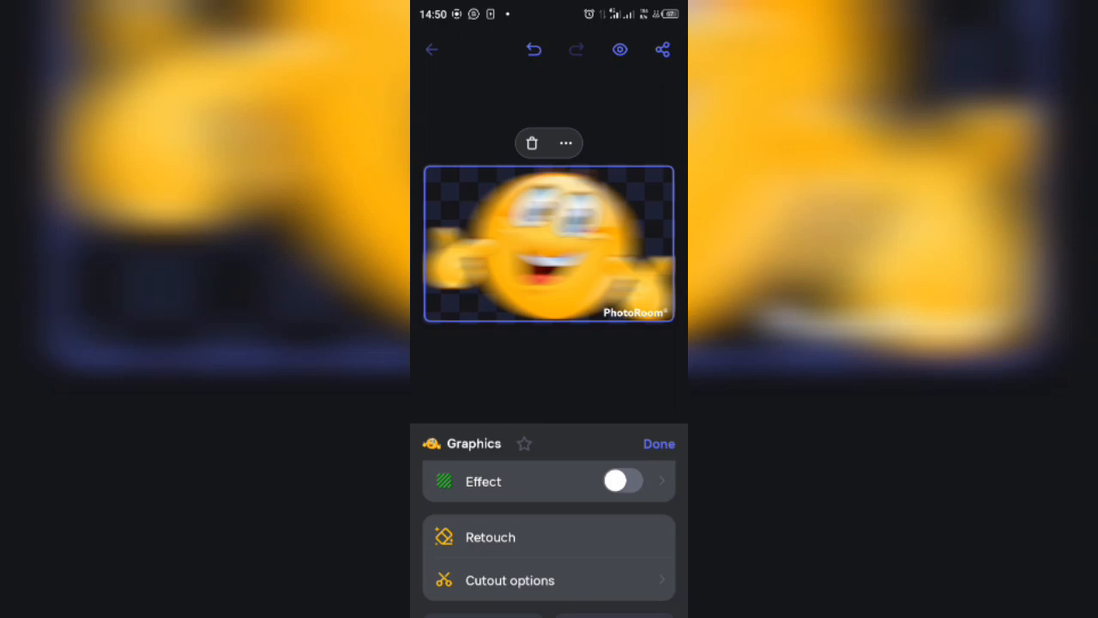
{"action": "left_click", "coordinate": [659, 443]}
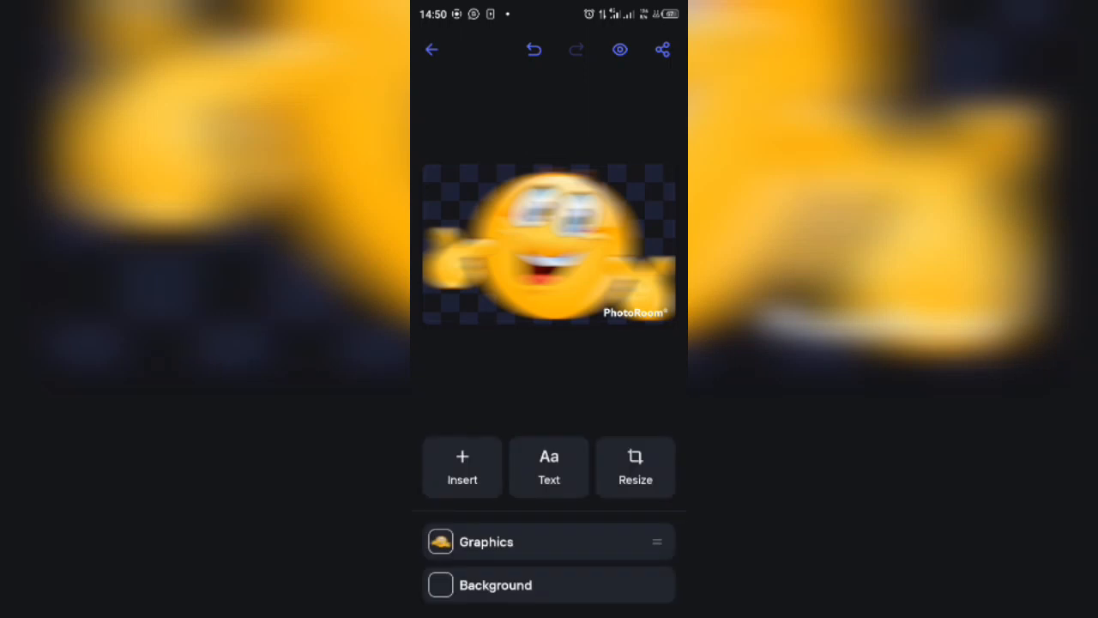
{"action": "left_click", "coordinate": [662, 48]}
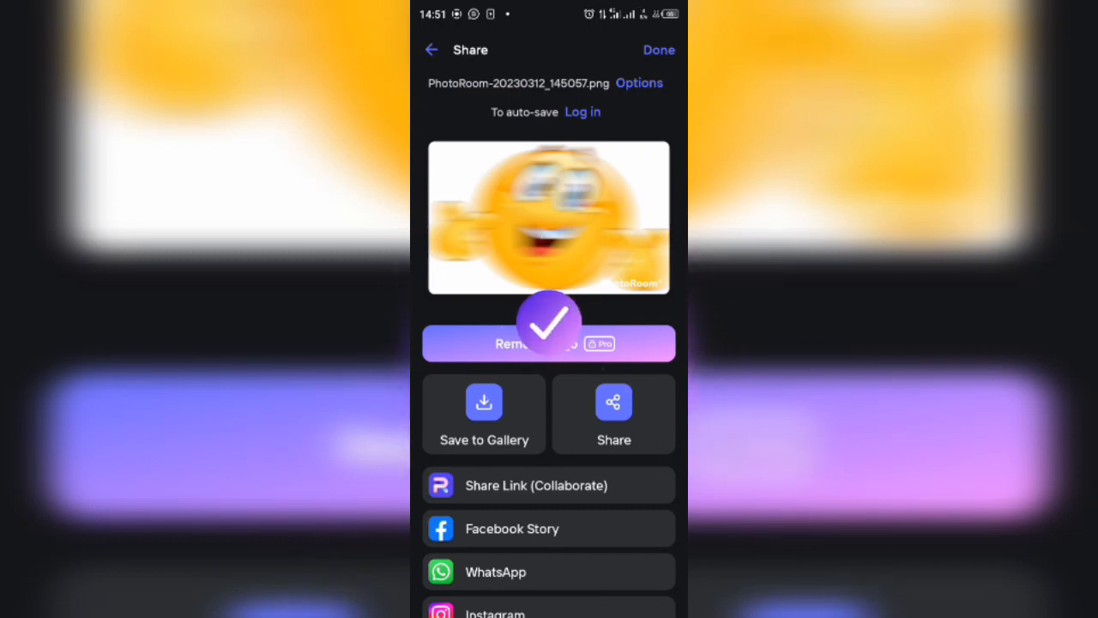